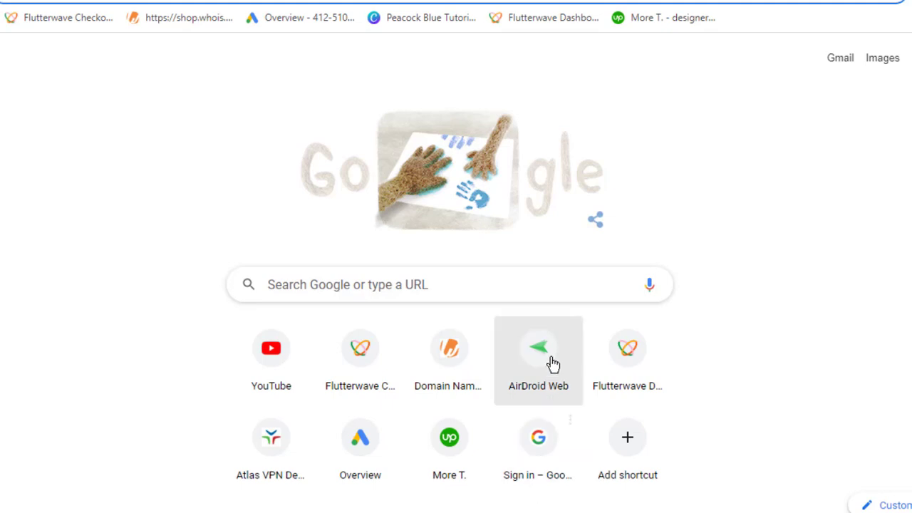
mouse_move(539, 292)
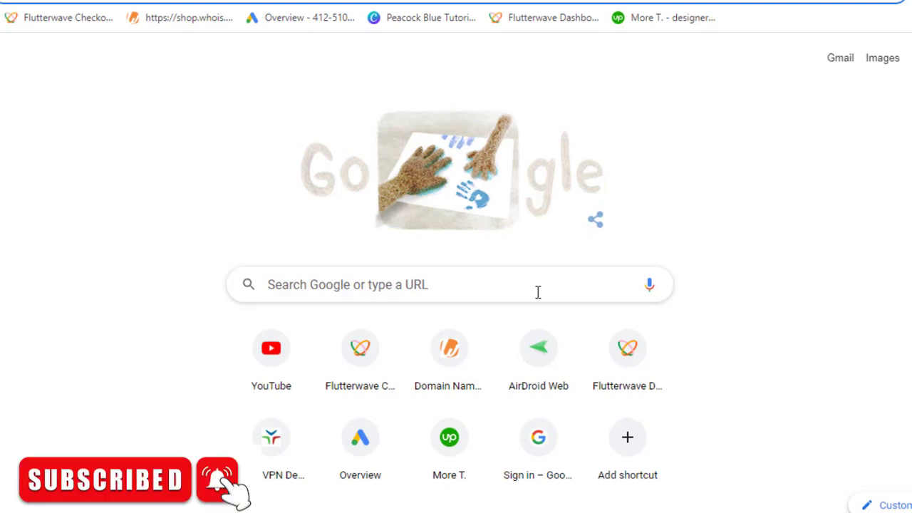
- Activate the Google search box on Chrome's new tab page to begin a textfree search
left_click(427, 285)
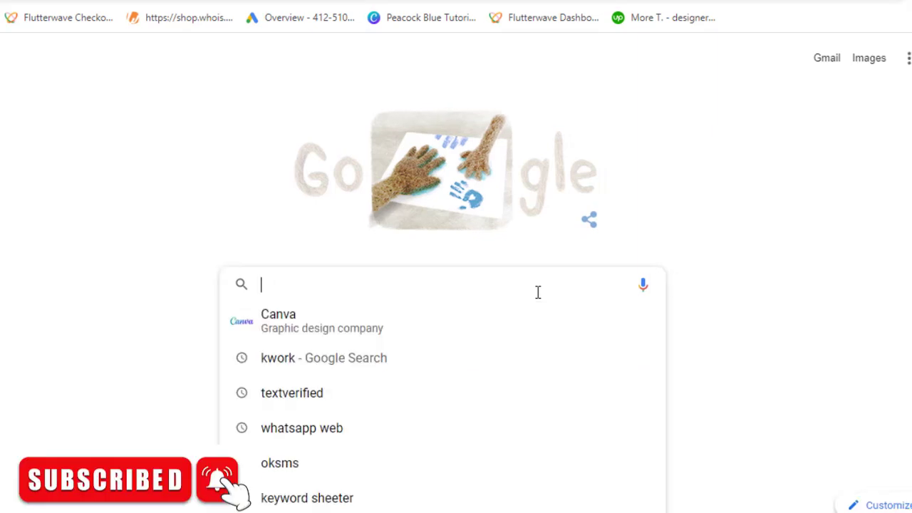
mouse_move(468, 292)
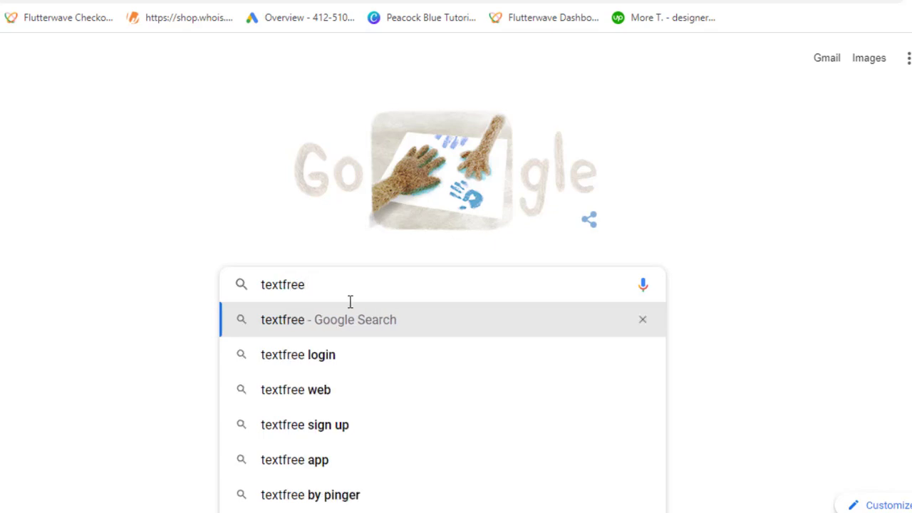
mouse_move(313, 424)
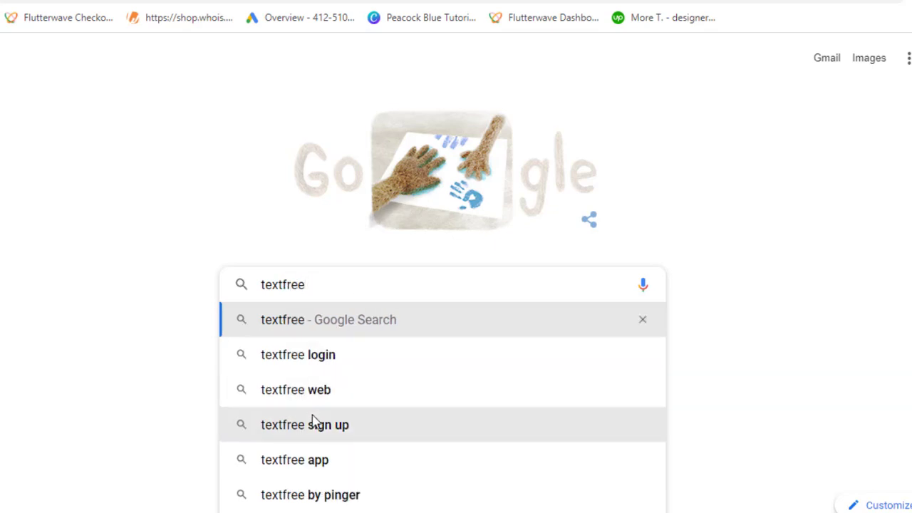
- Search 'textfree sign up' and open the TextFree: Free Texting and Calling result
left_click(305, 424)
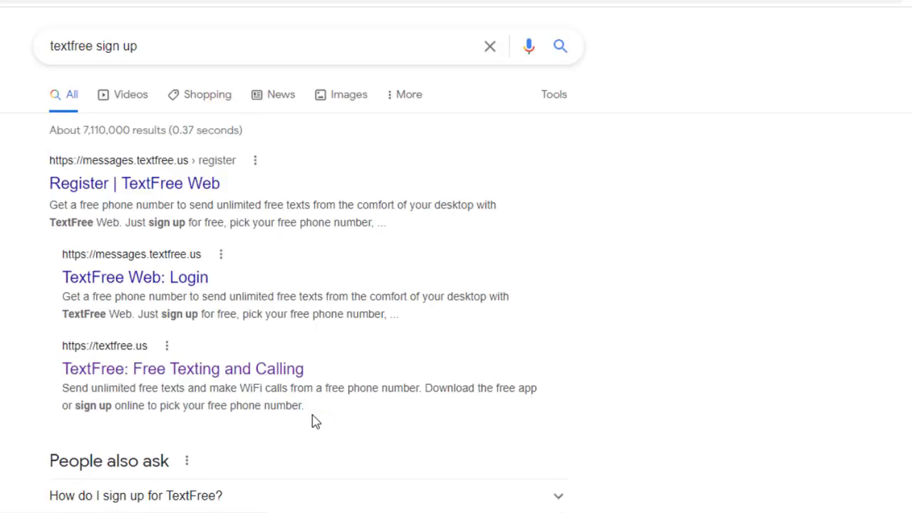
mouse_move(145, 239)
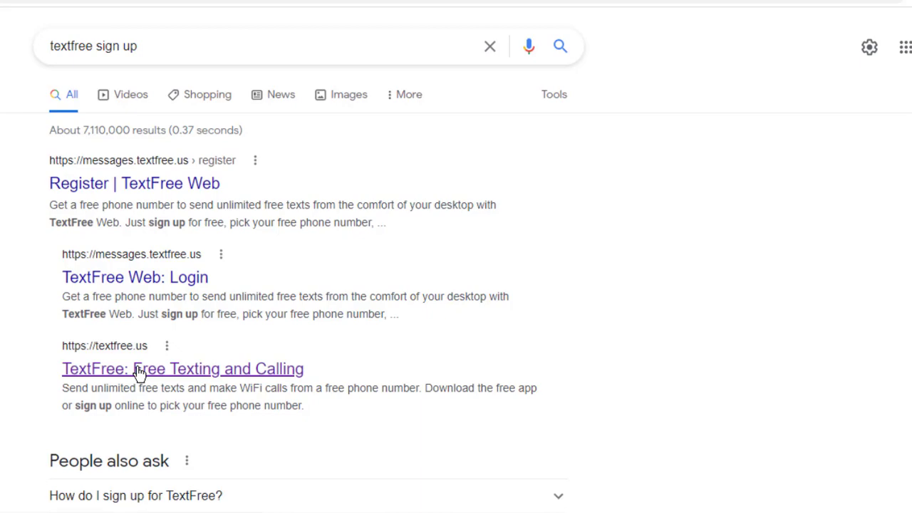
left_click(183, 368)
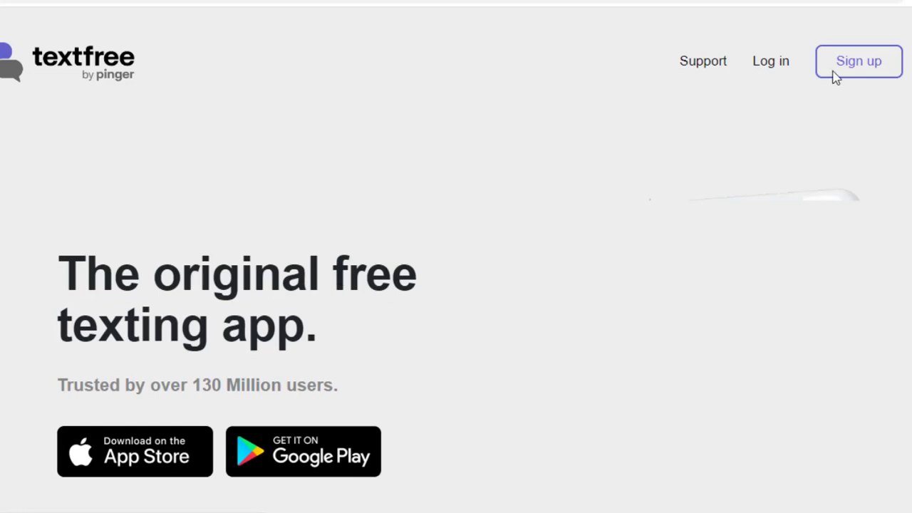
- Go to TextFree's Sign Up page and choose Sign up with Google
left_click(858, 60)
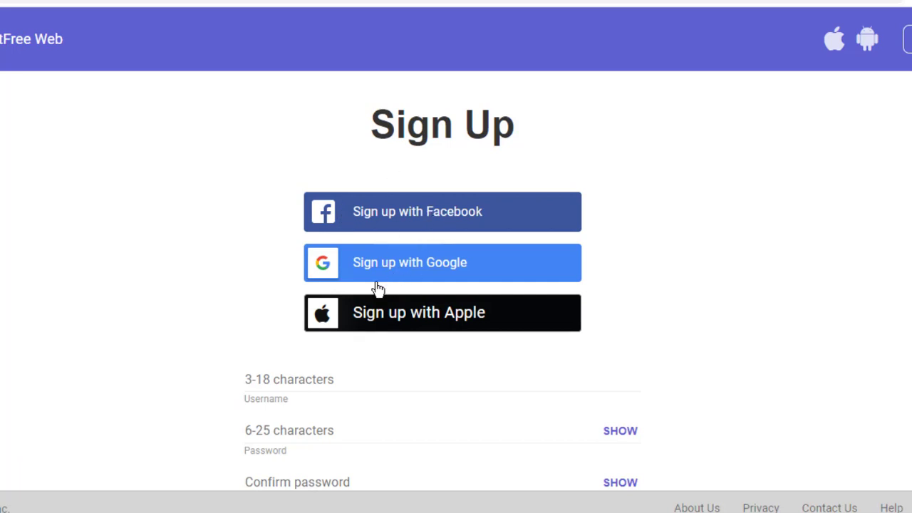
mouse_move(391, 277)
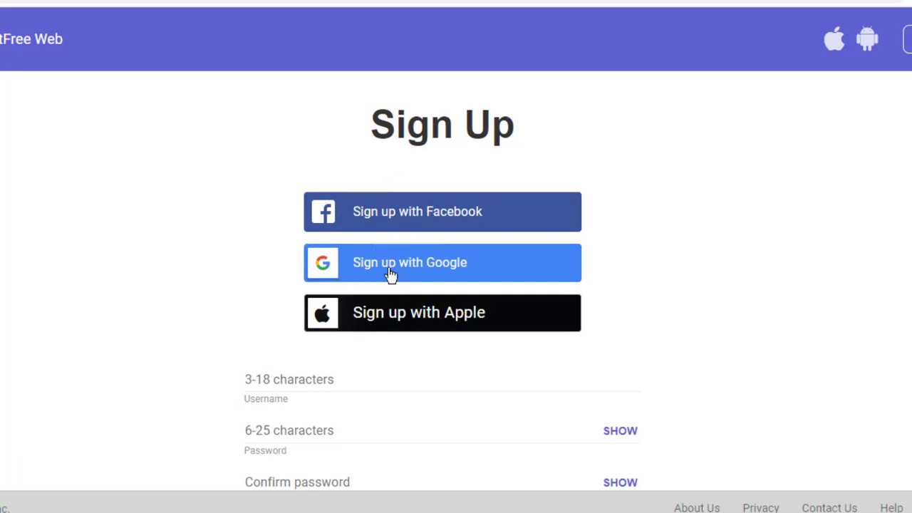
mouse_move(402, 278)
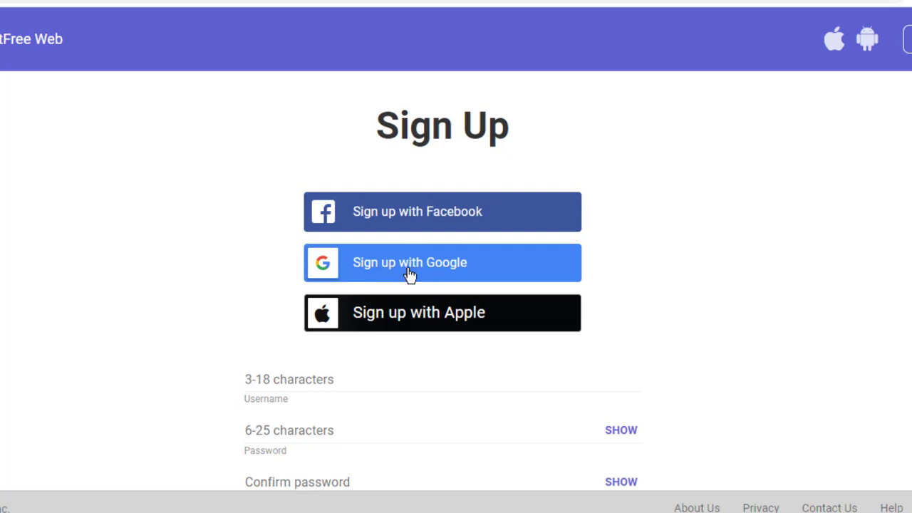
mouse_move(428, 221)
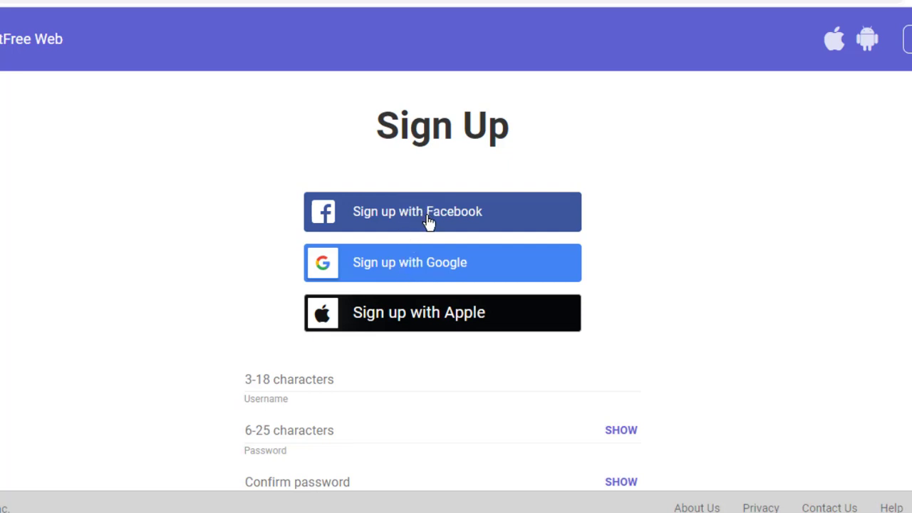
mouse_move(401, 215)
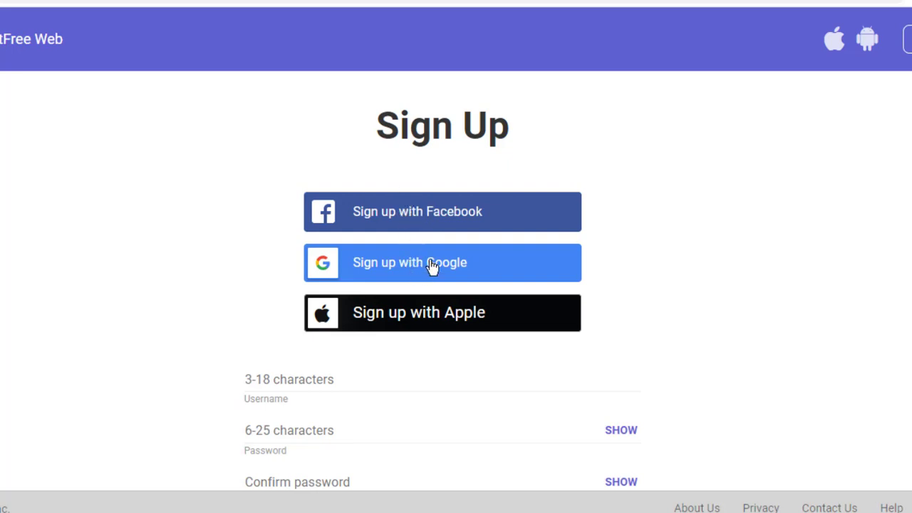
mouse_move(342, 321)
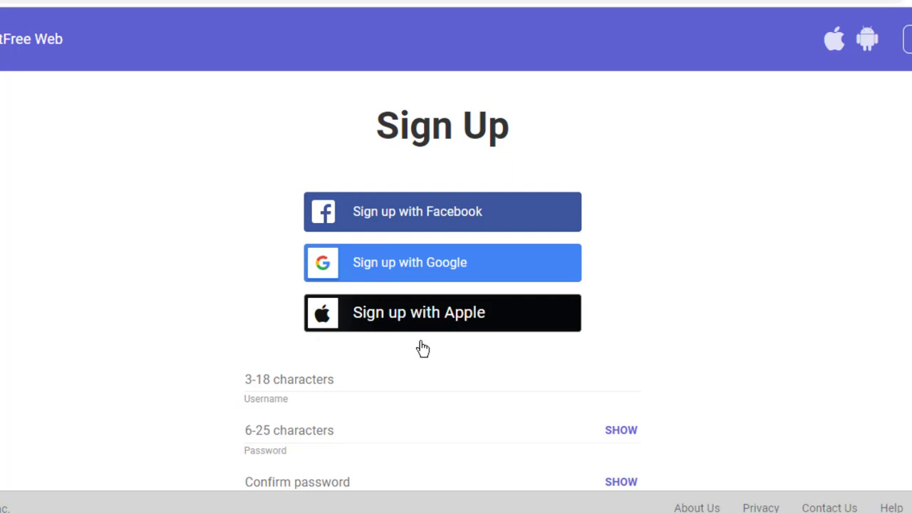
mouse_move(463, 276)
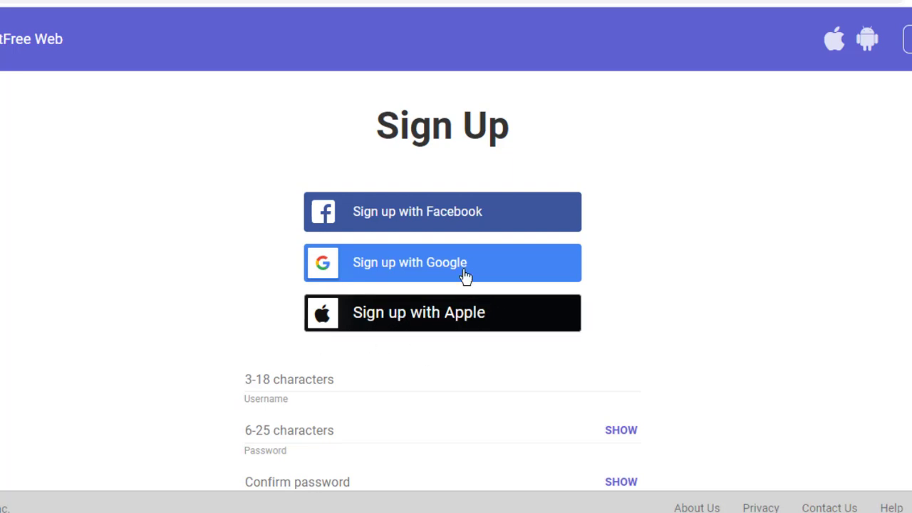
left_click(442, 262)
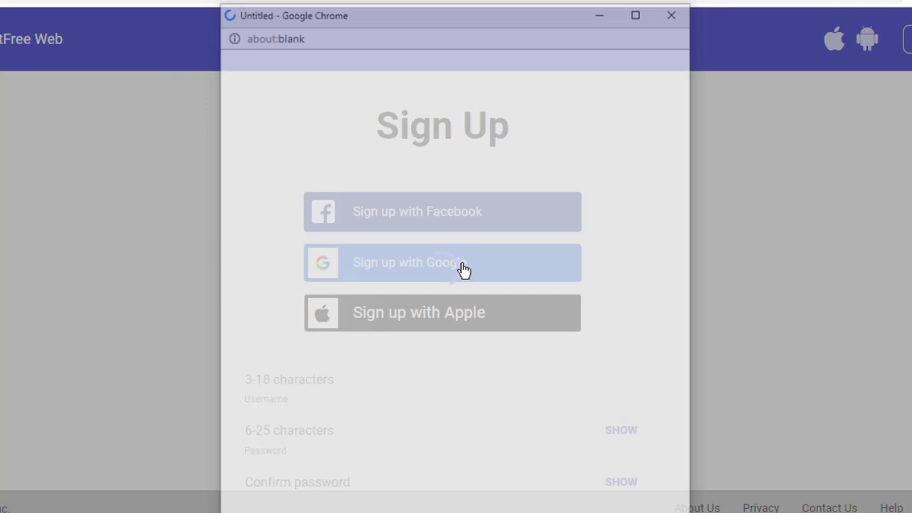
- In the Google popup, choose Create account for a new personal Google account
left_click(442, 262)
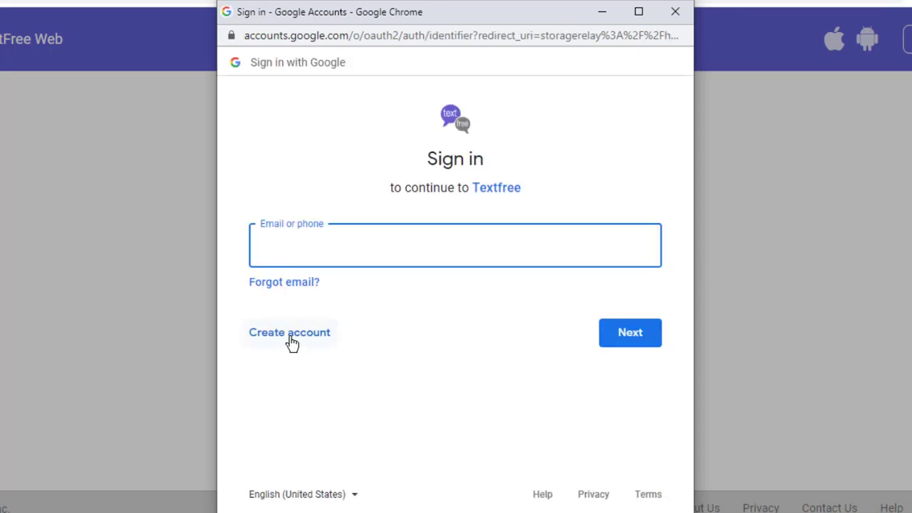
left_click(289, 332)
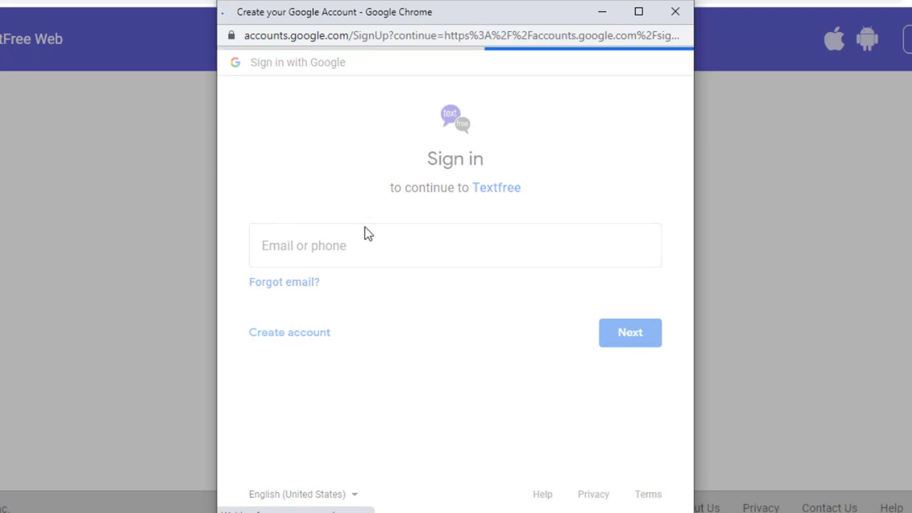
left_click(290, 332)
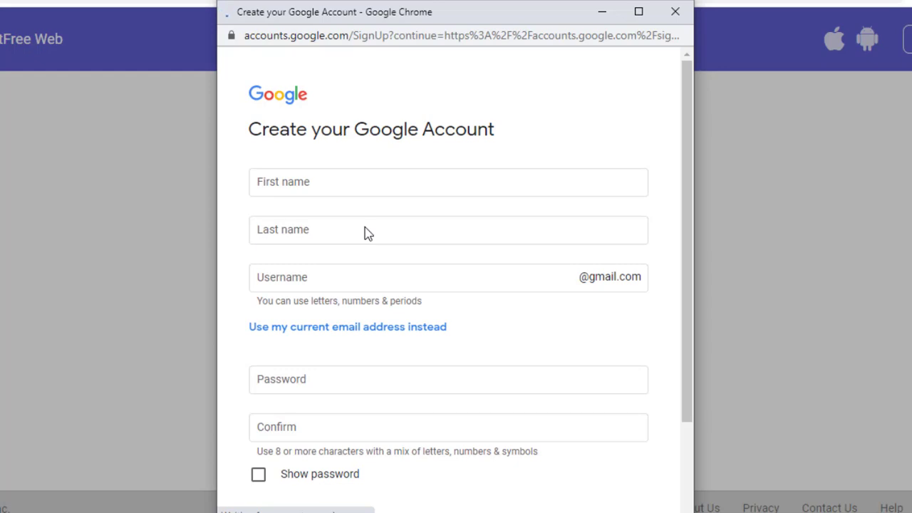
- Enter first name 'today' and last name 'tutia', correcting a typo
left_click(447, 182)
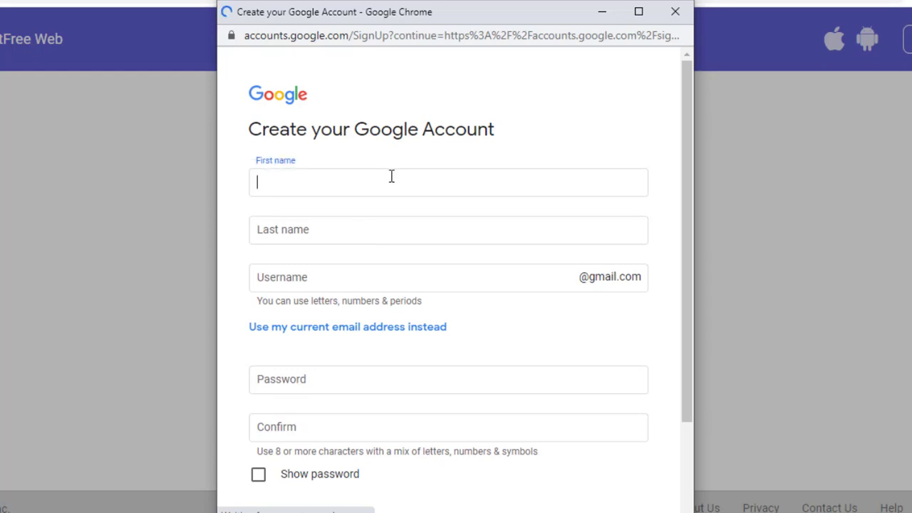
type("today")
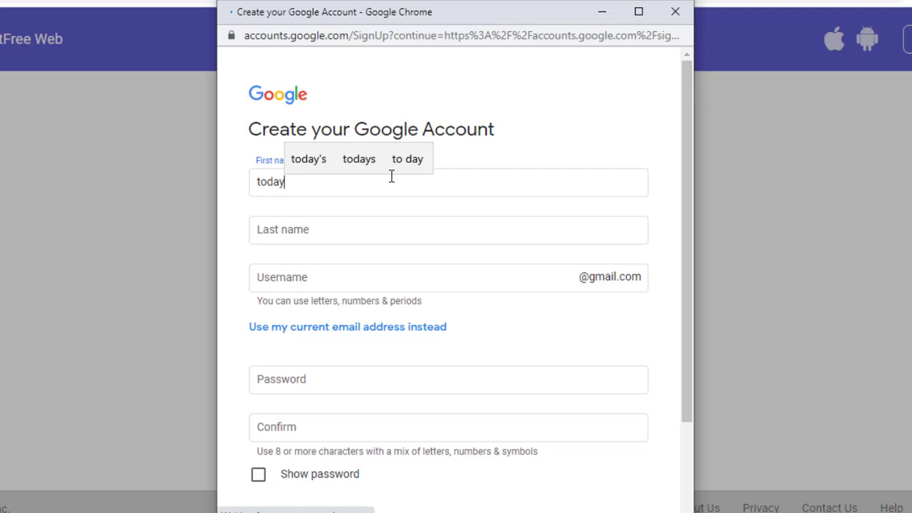
left_click(447, 230)
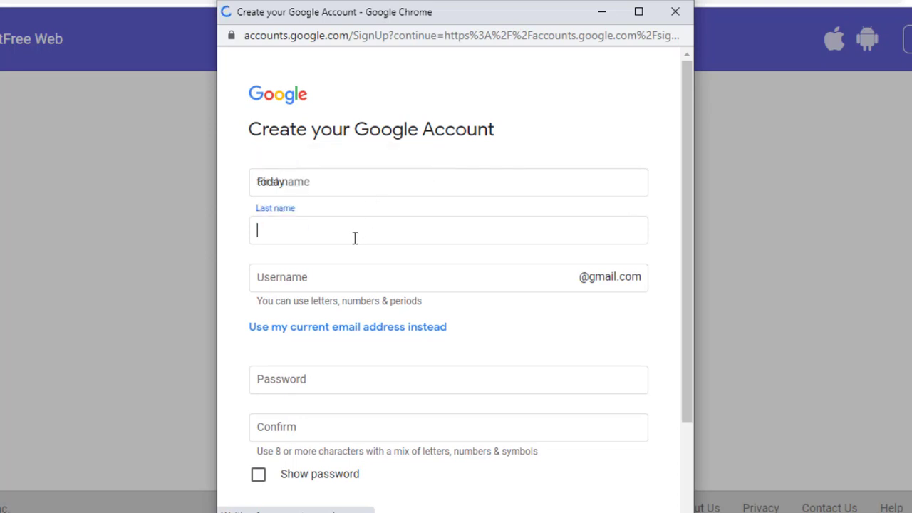
type("tutor")
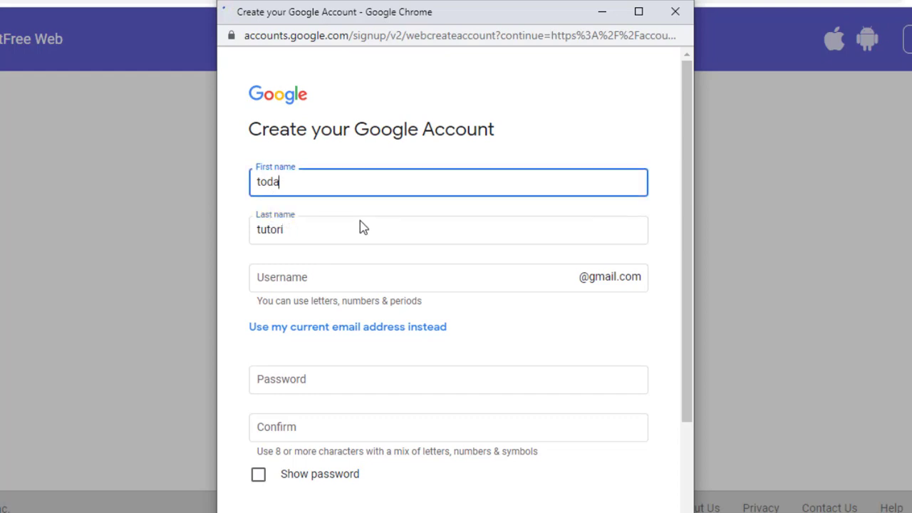
type("ia")
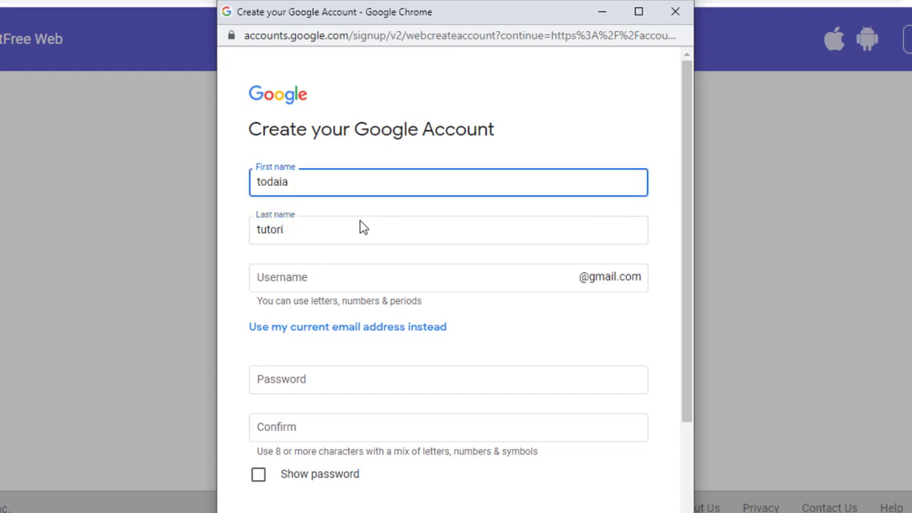
key("backspace")
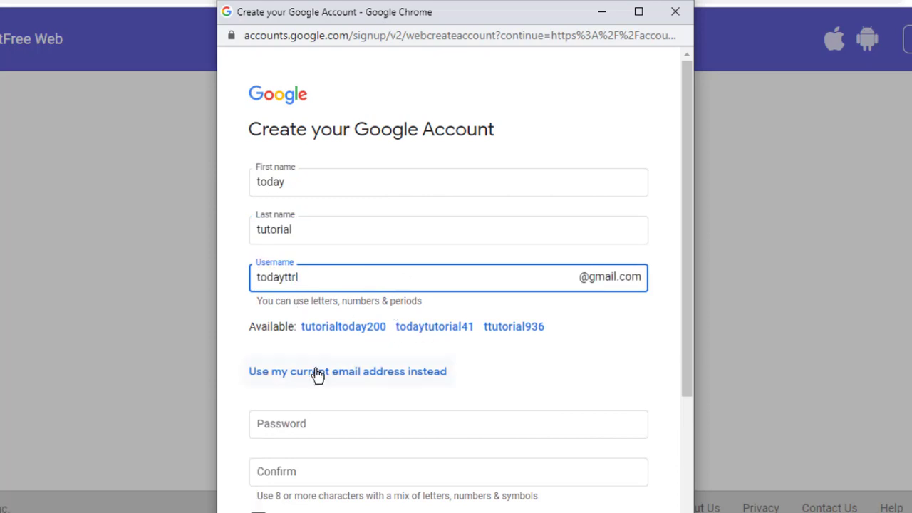
mouse_move(677, 344)
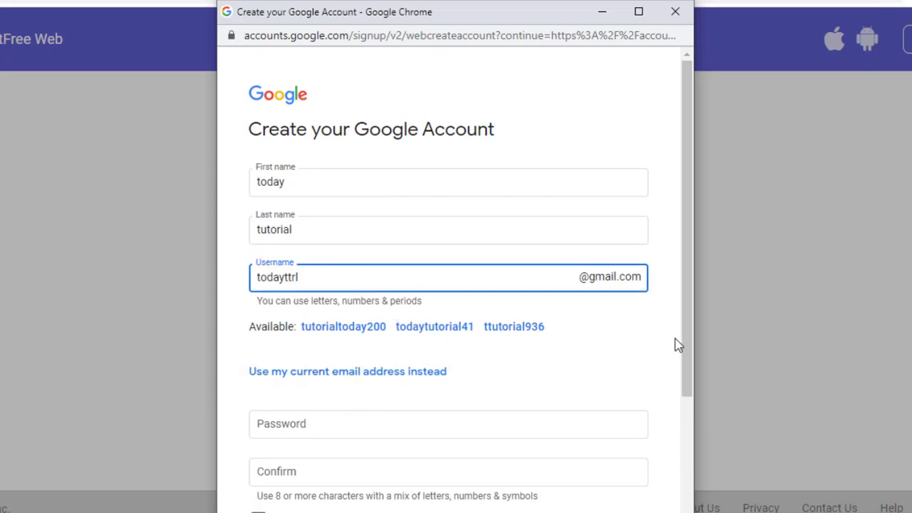
scroll("down", 3)
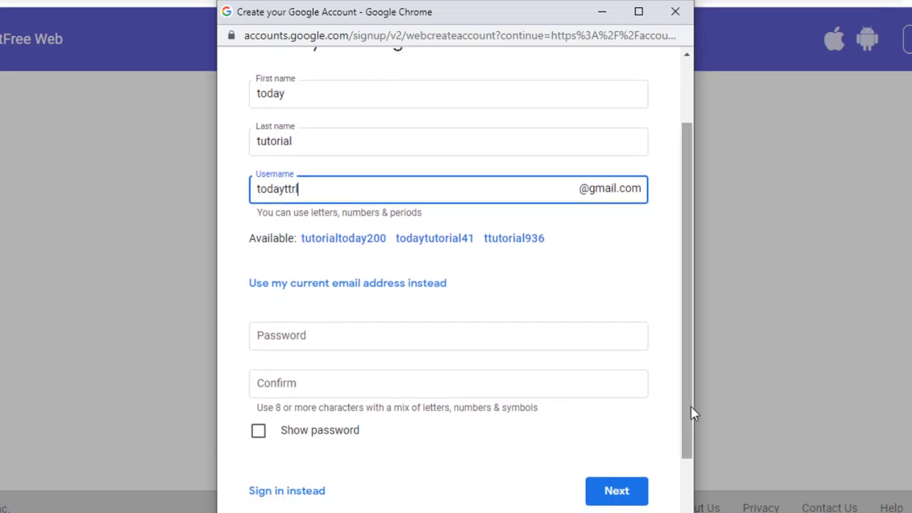
- Enter the account password and confirm it, then submit the form
left_click(447, 336)
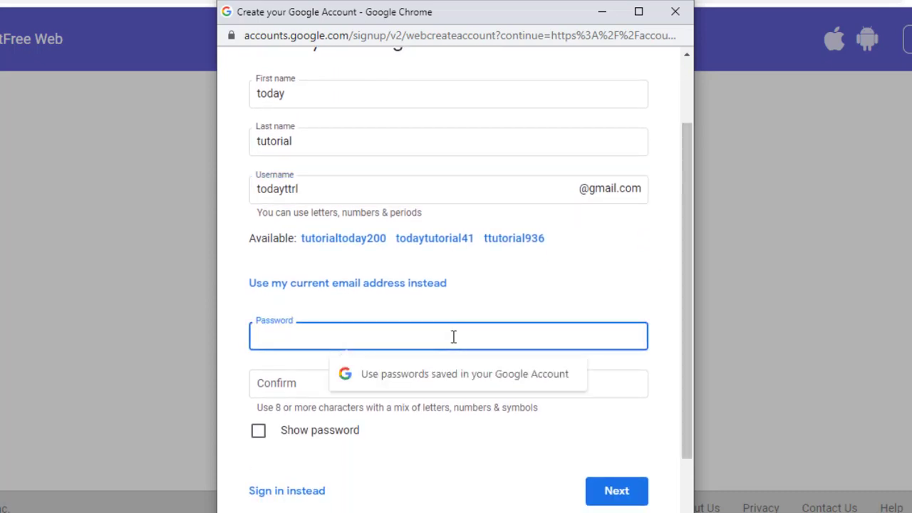
type("••")
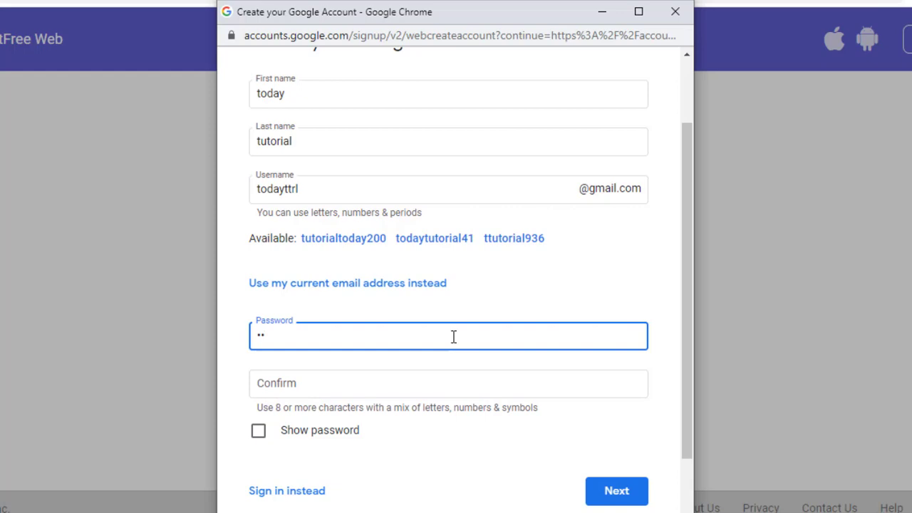
type("••")
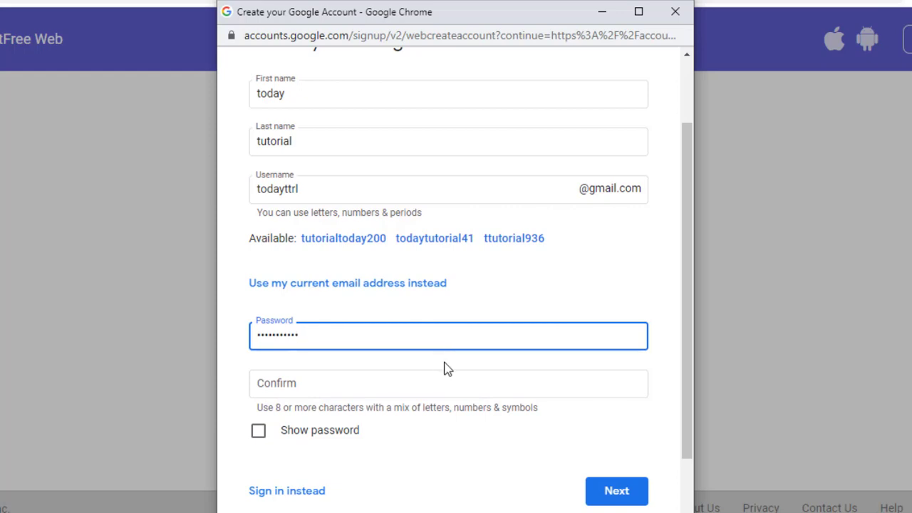
left_click(447, 382)
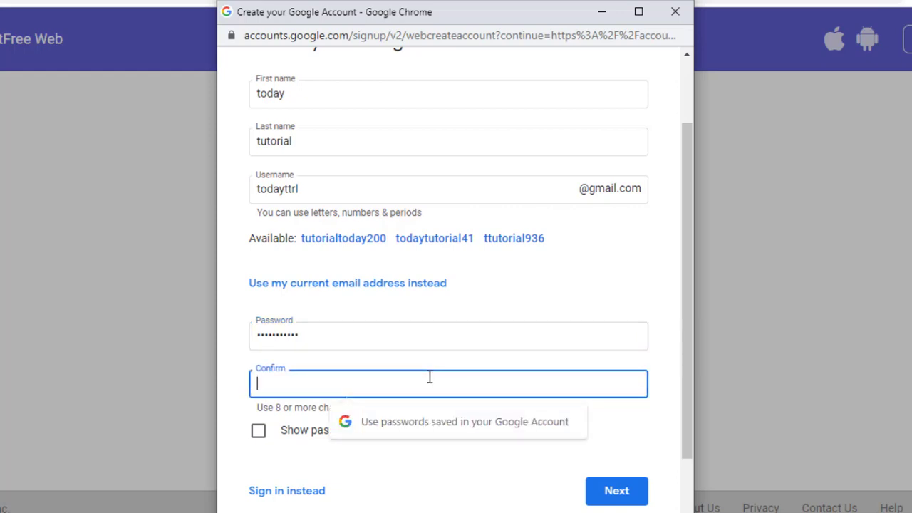
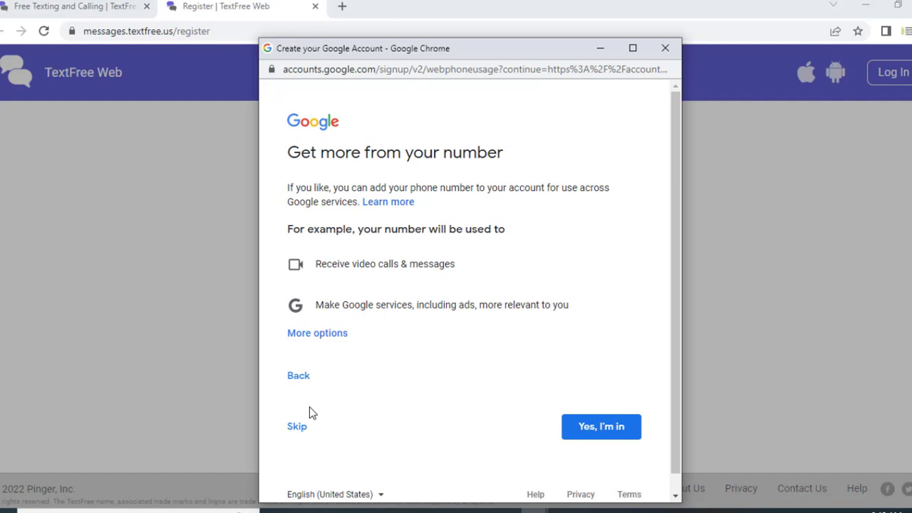
- Skip adding a phone number and scroll through Google's Privacy and Terms
left_click(297, 426)
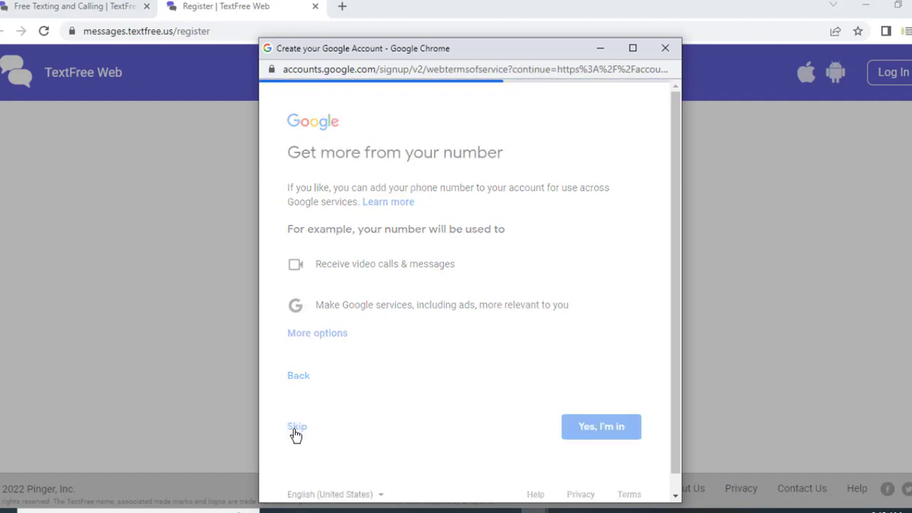
left_click(296, 426)
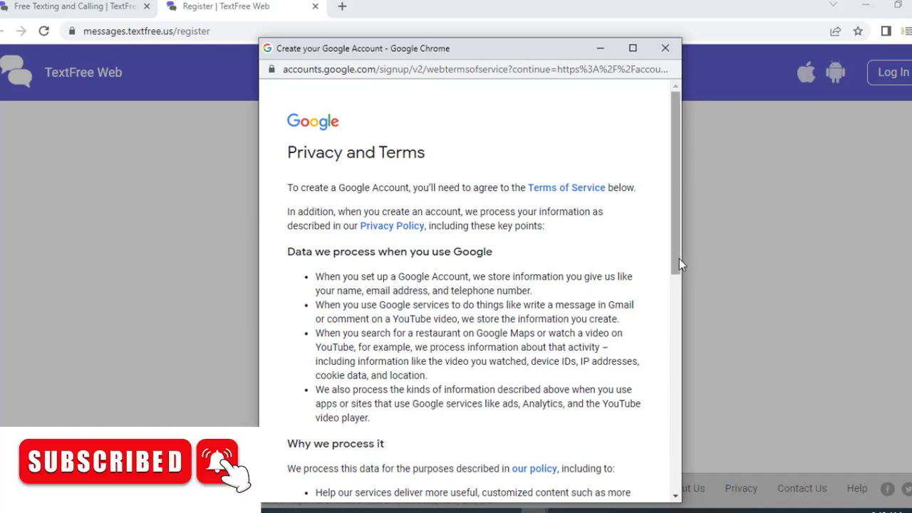
scroll("down", 3)
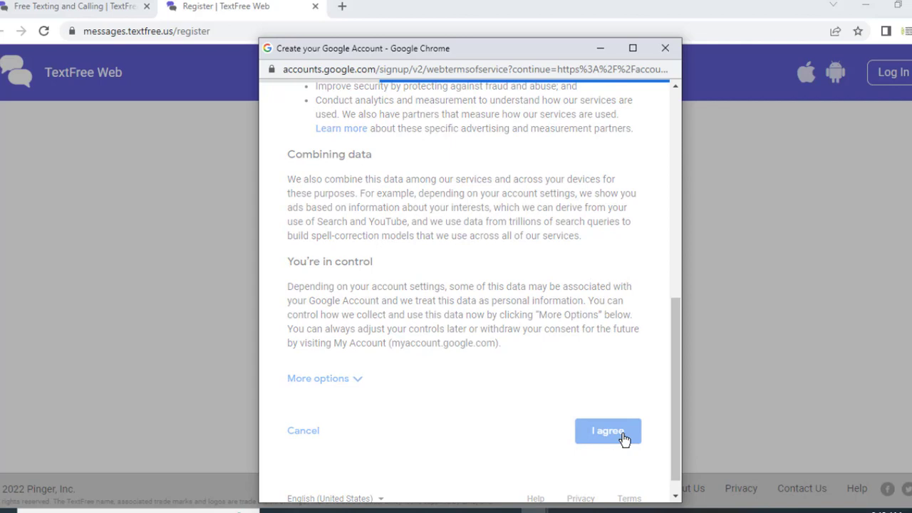
- Accept Google's Privacy and Terms with I agree so the account is created
left_click(607, 430)
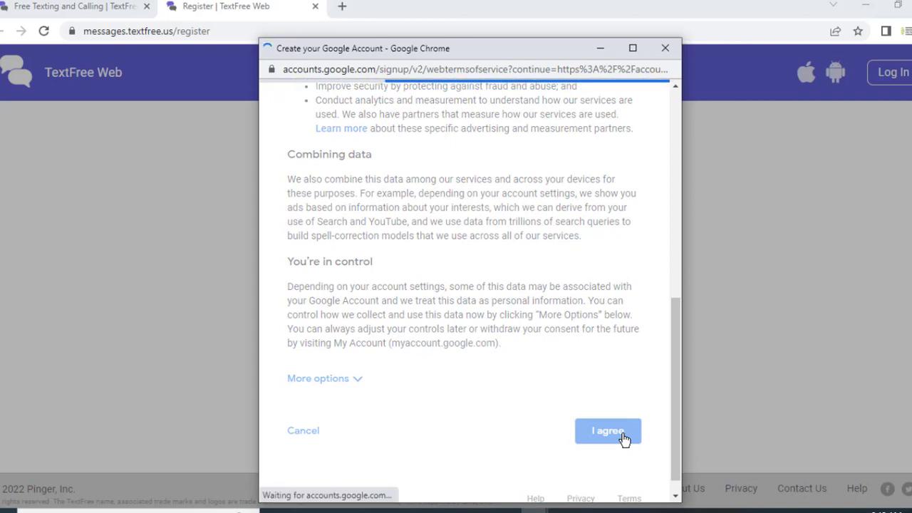
left_click(607, 430)
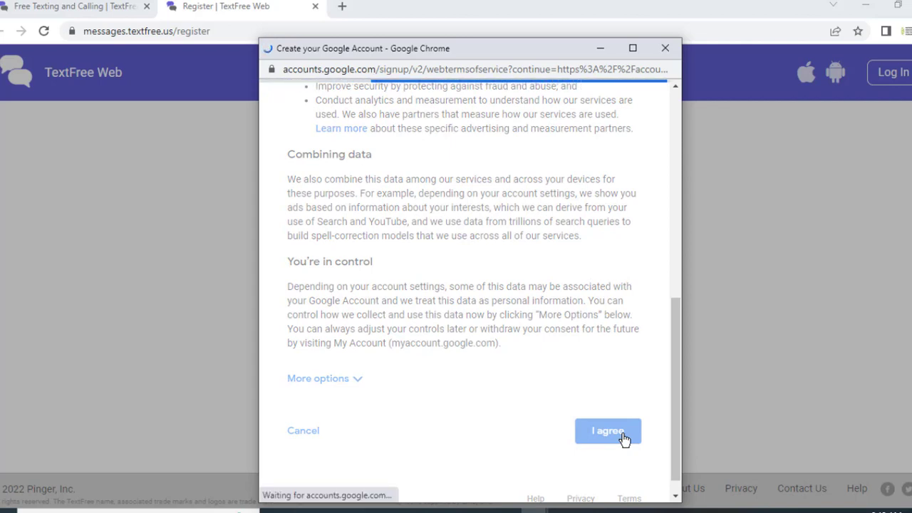
left_click(606, 430)
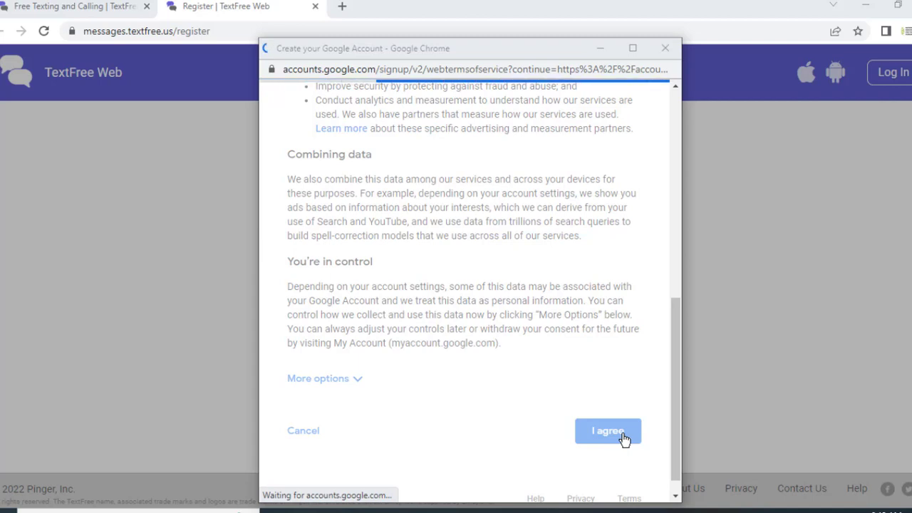
left_click(606, 430)
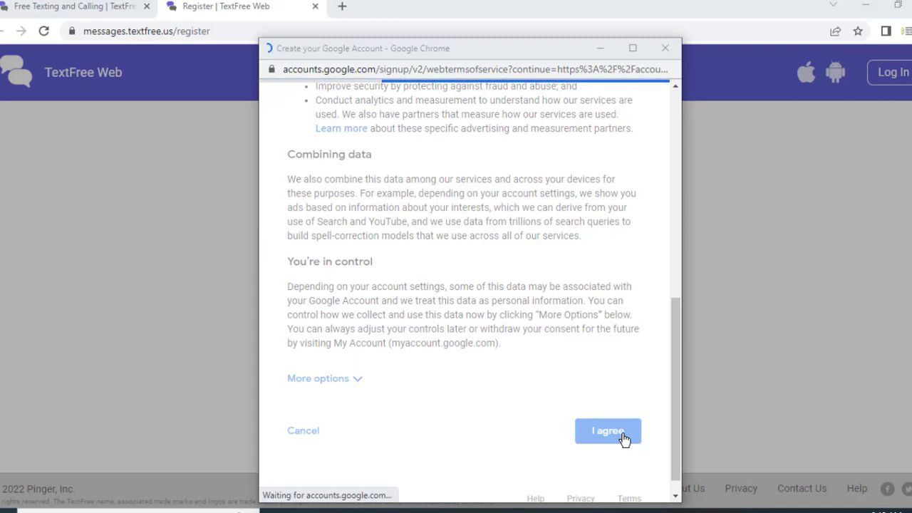
left_click(607, 430)
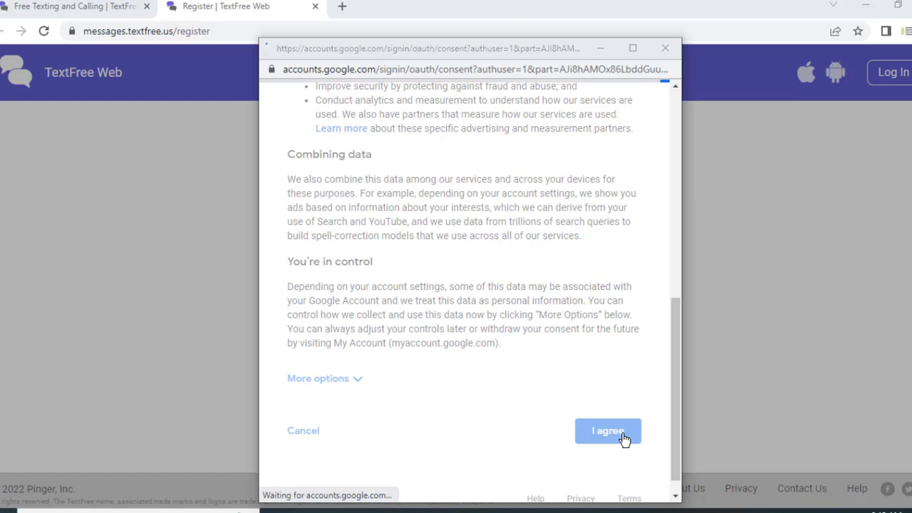
left_click(606, 430)
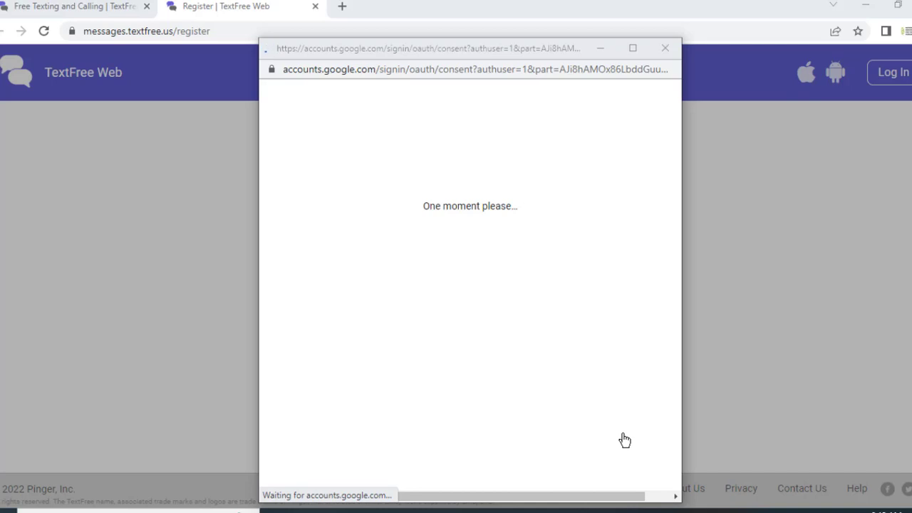
mouse_move(501, 250)
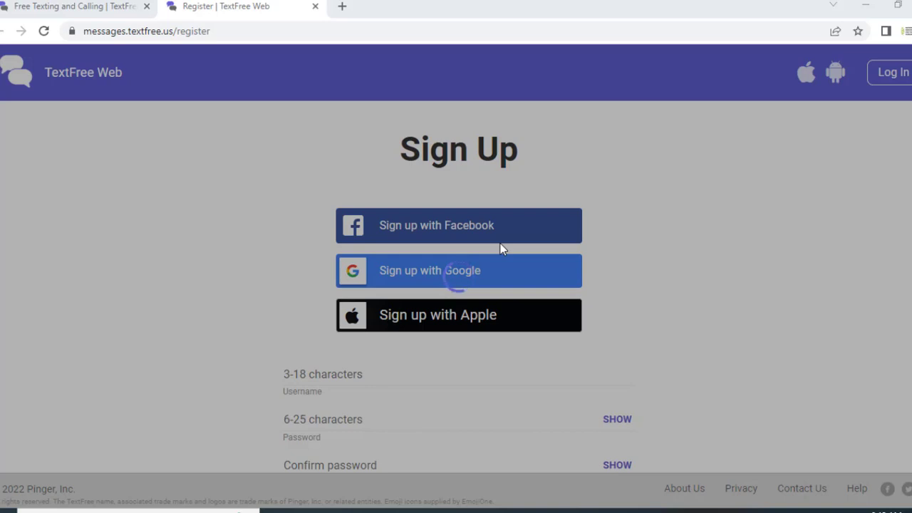
- Finish TextFree sign-up with the new Google account, reaching the Welcome dialog
left_click(459, 270)
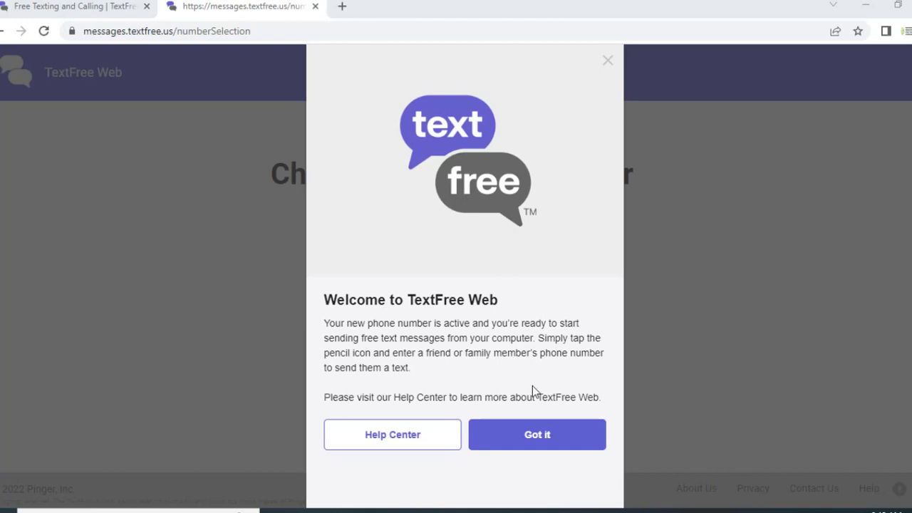
left_click(535, 433)
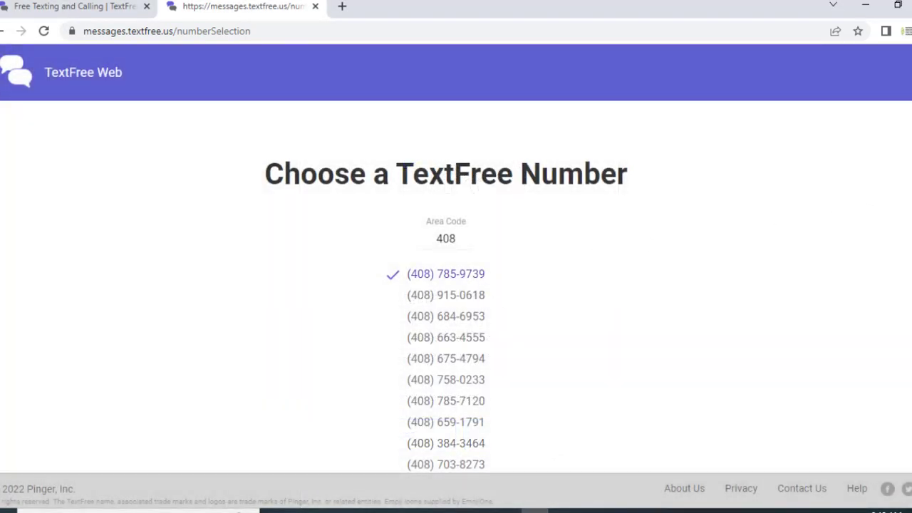
scroll("down", 3)
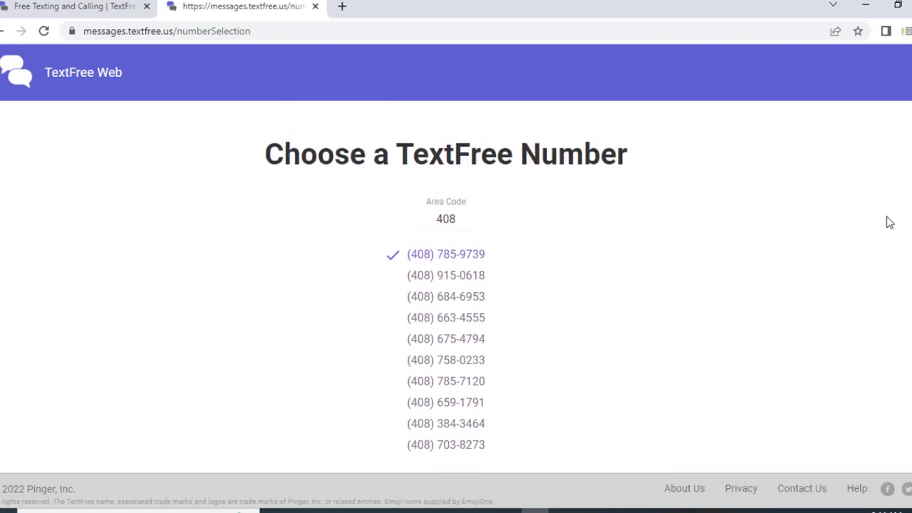
left_click(445, 219)
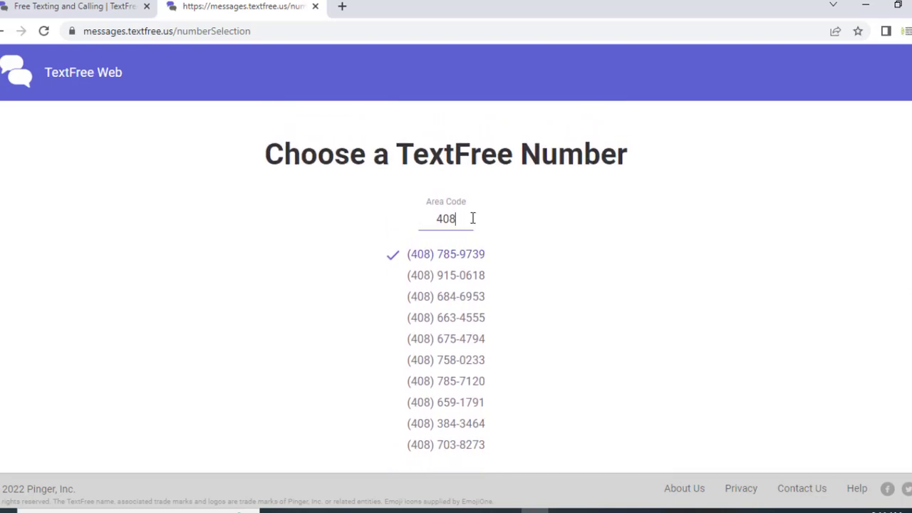
type("5")
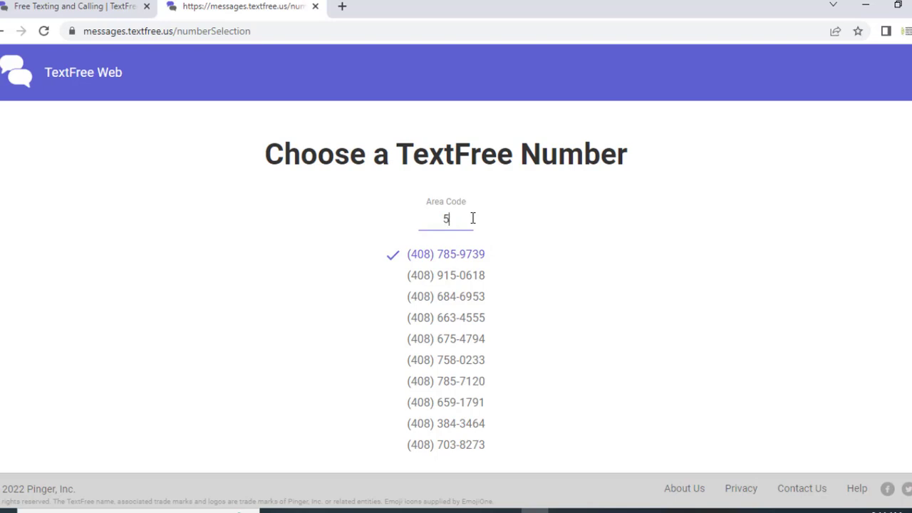
type("05")
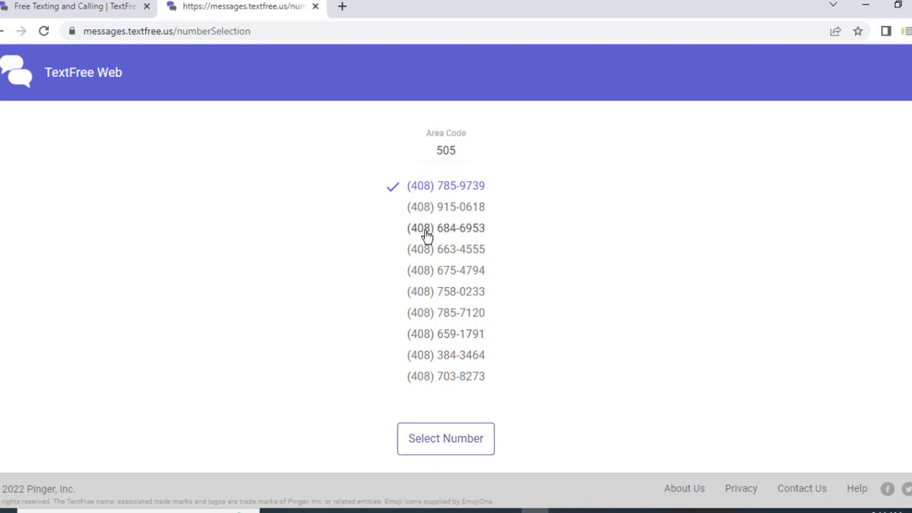
mouse_move(501, 300)
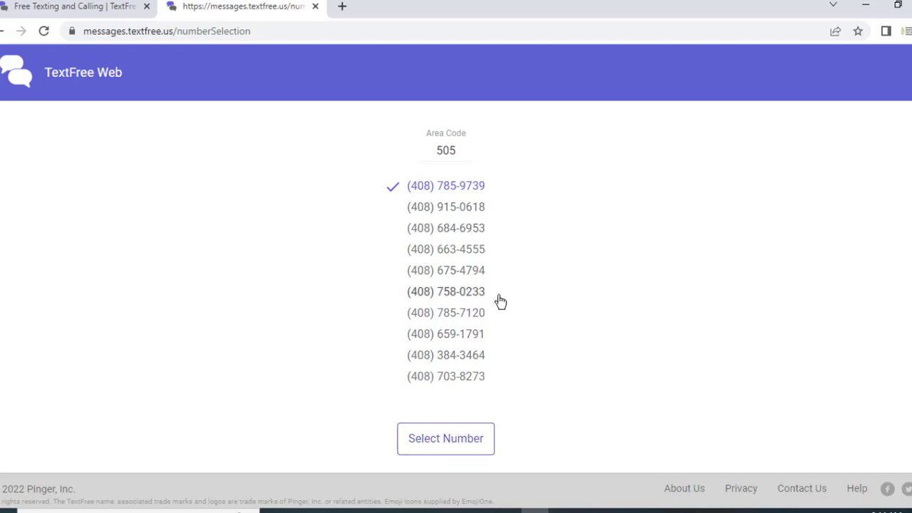
mouse_move(478, 157)
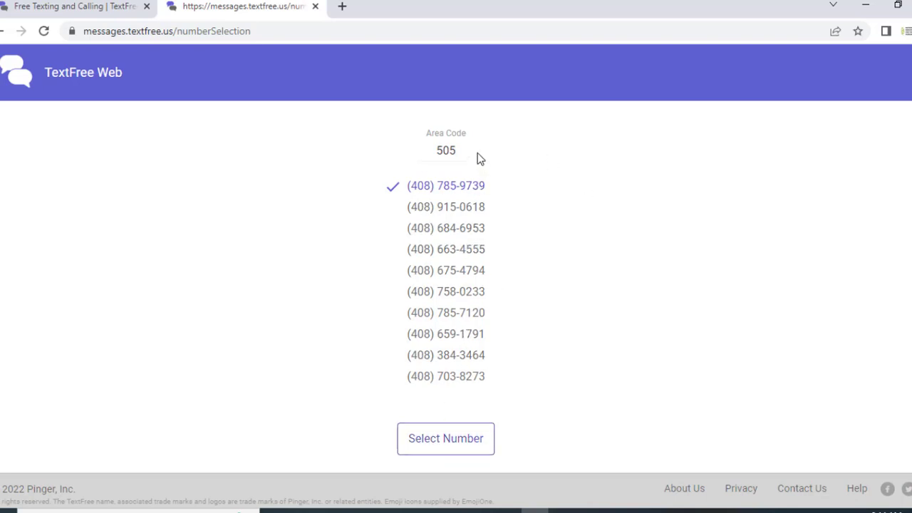
left_click(444, 439)
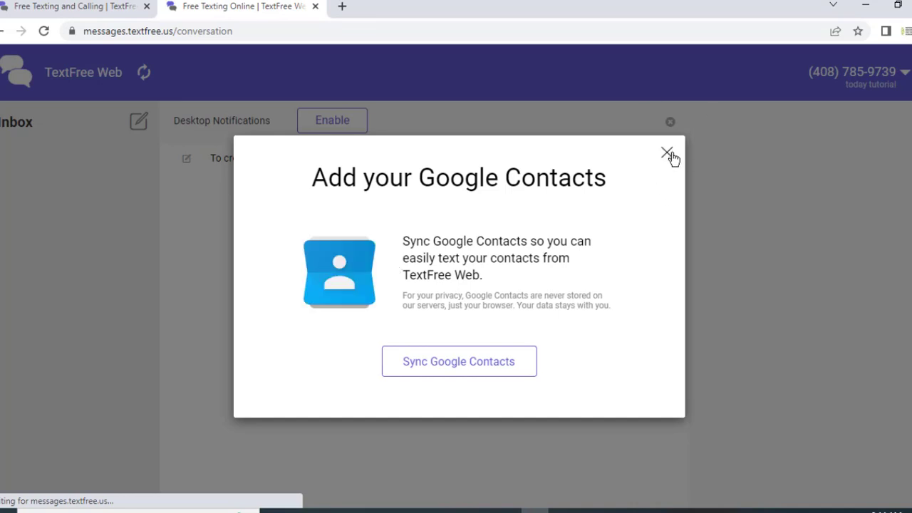
- Dismiss the Add your Google Contacts offer to reach the inbox
left_click(666, 154)
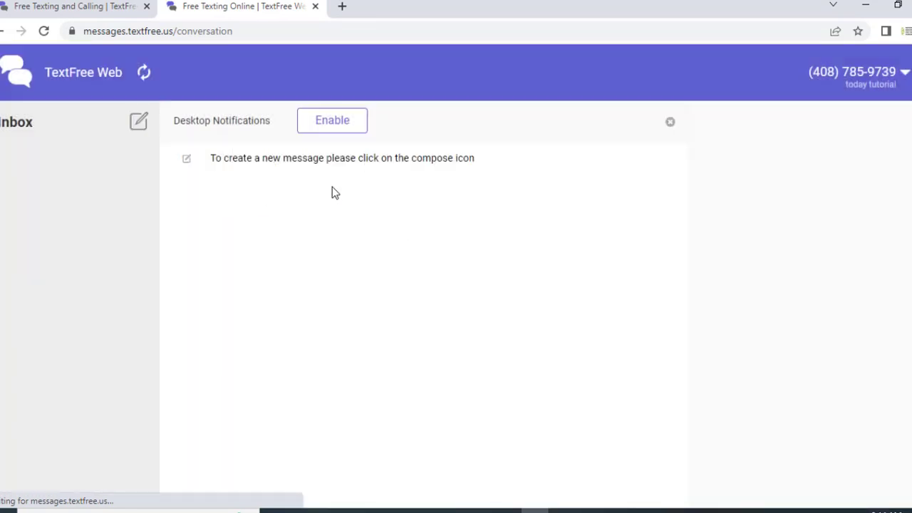
mouse_move(370, 183)
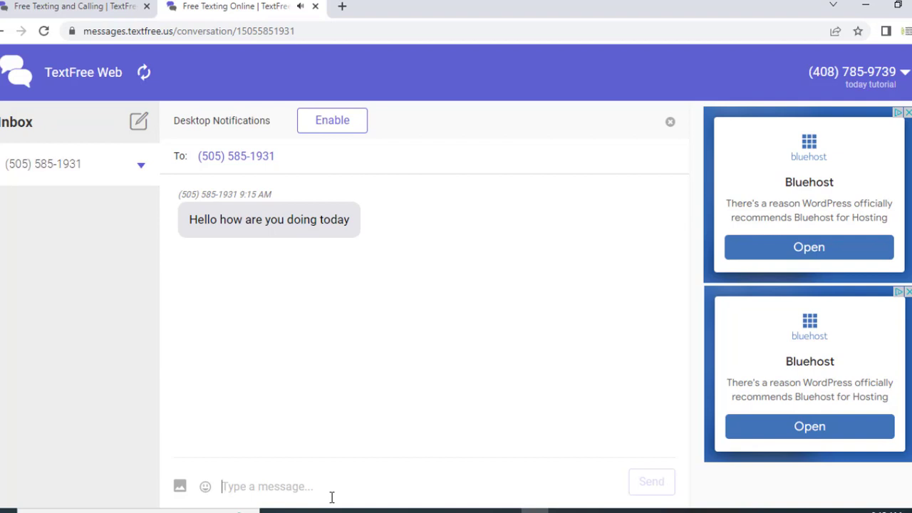
type("im")
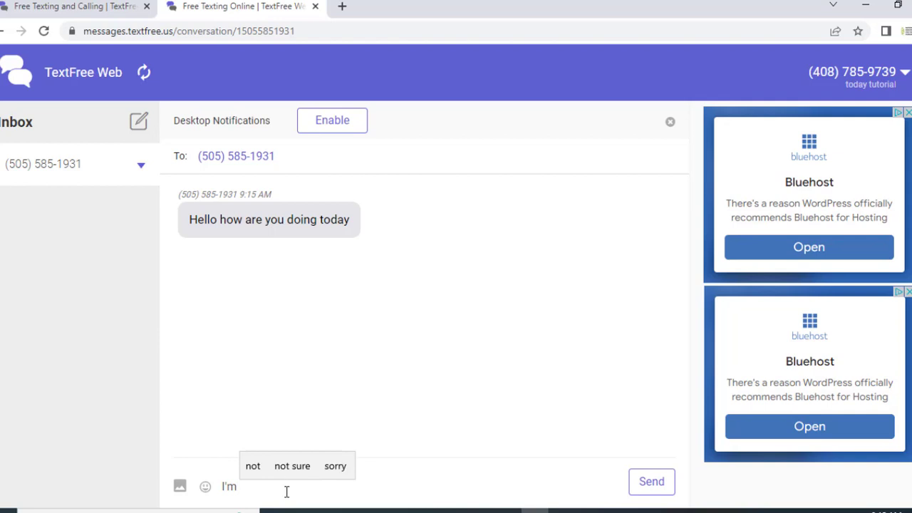
type("fine")
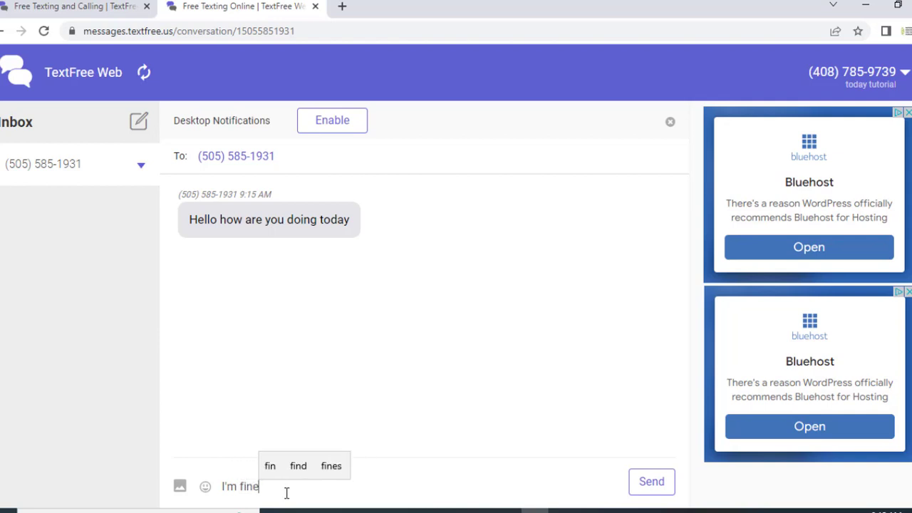
left_click(650, 482)
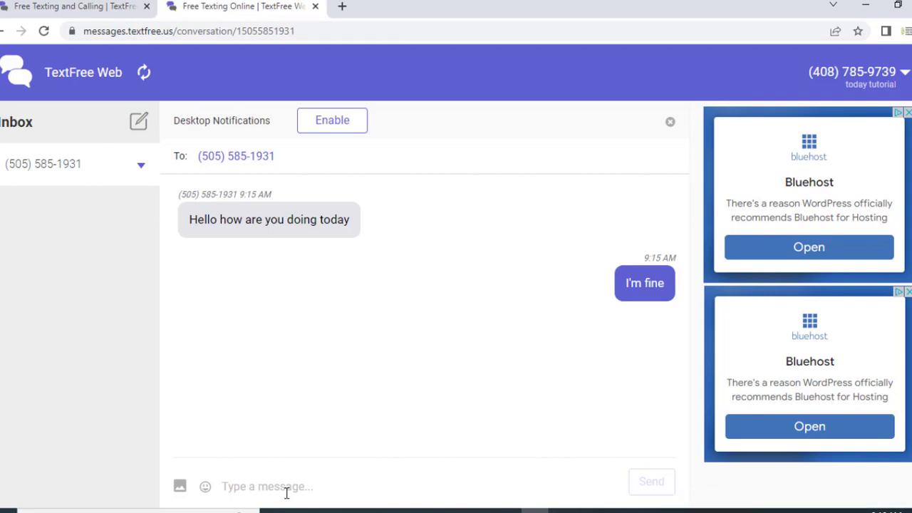
left_click(267, 486)
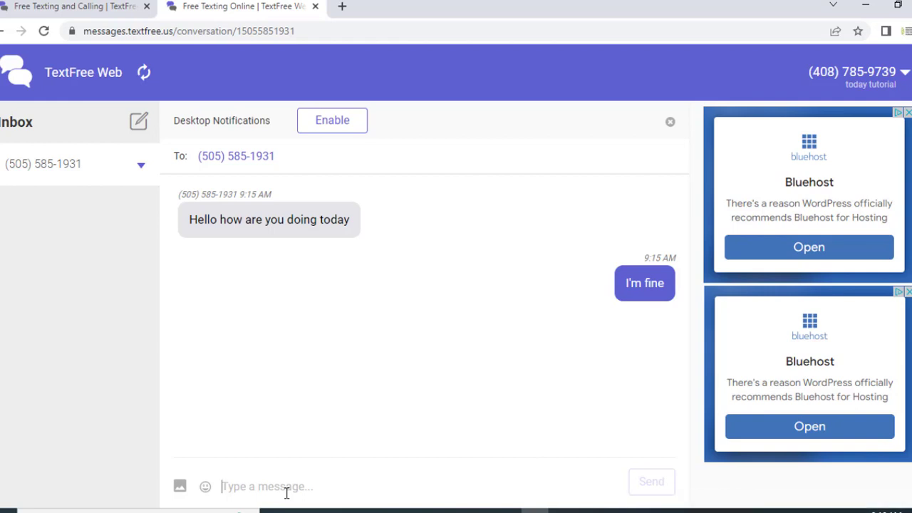